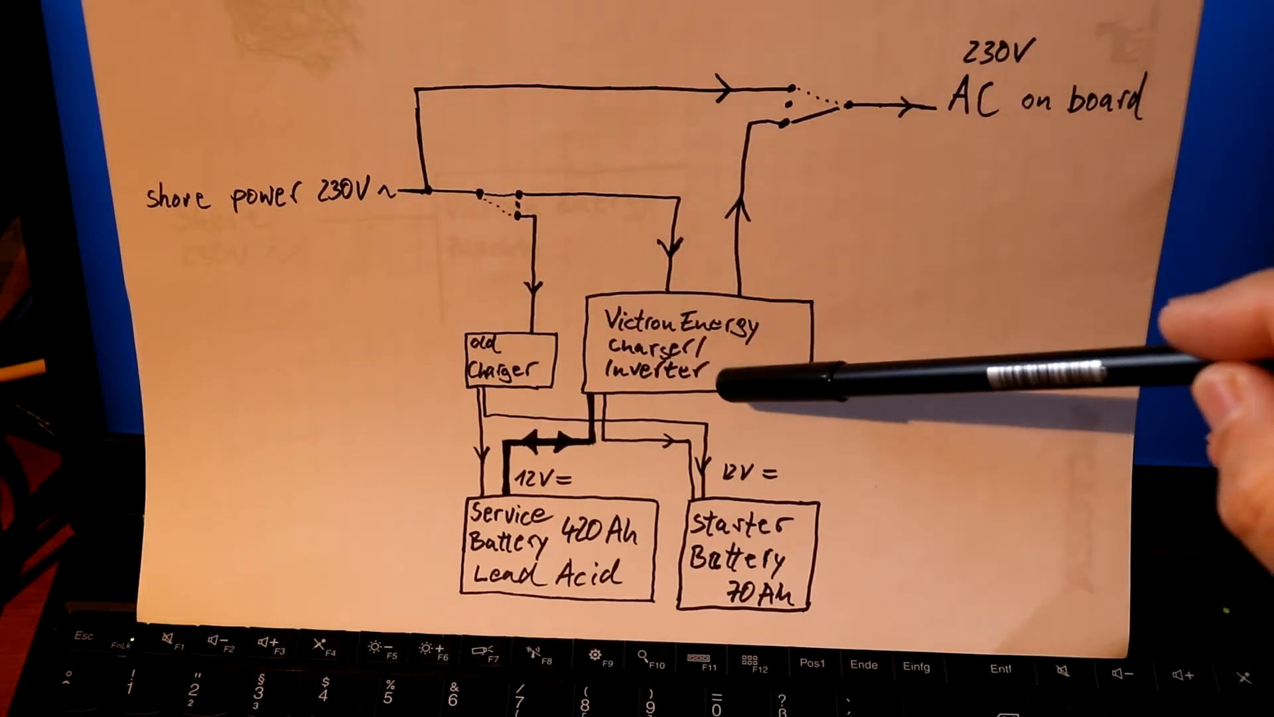
{"action": "mouse_move", "coordinate": [893, 284]}
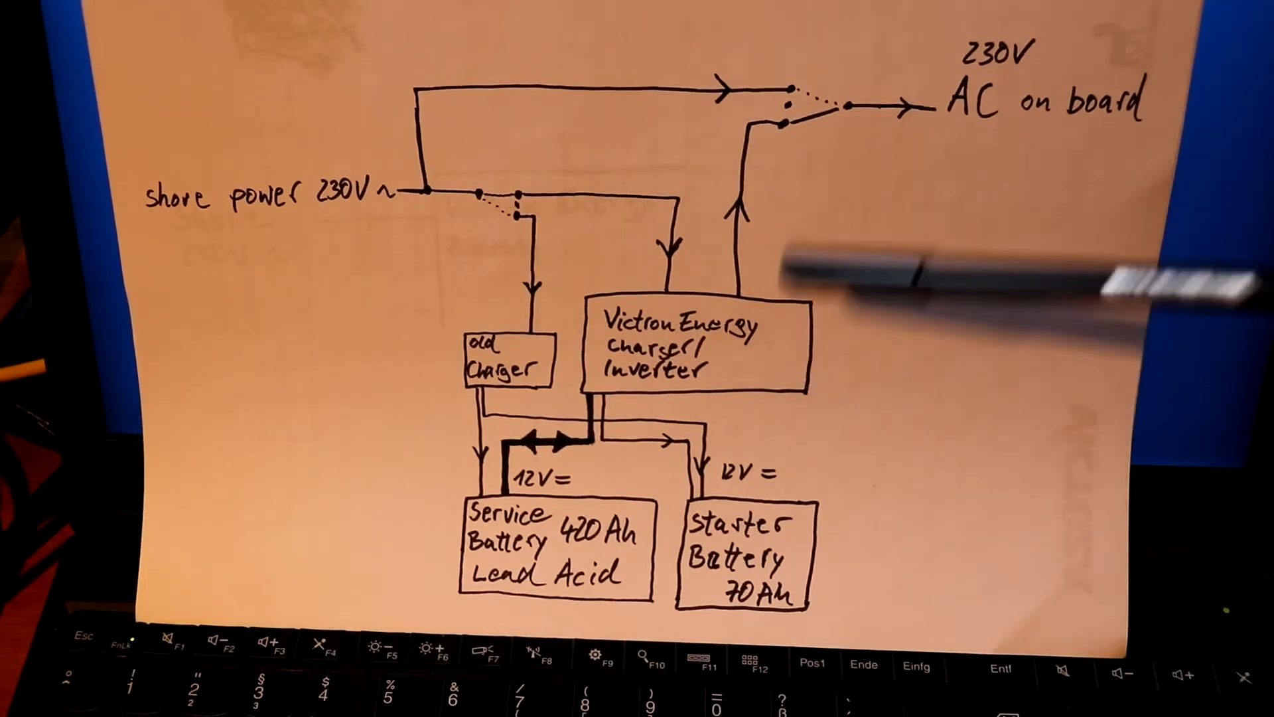